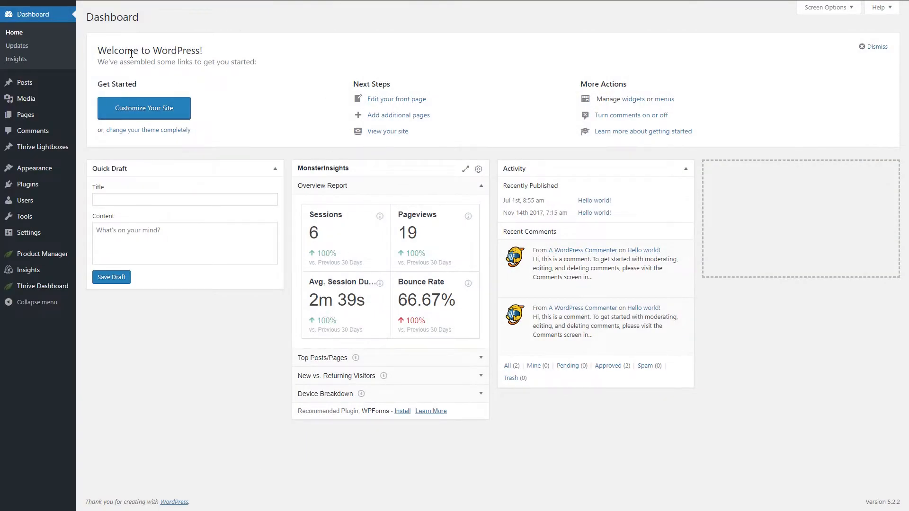
Step: Scroll down the Add Plugins page to browse the featured plugins
scroll("down", 3)
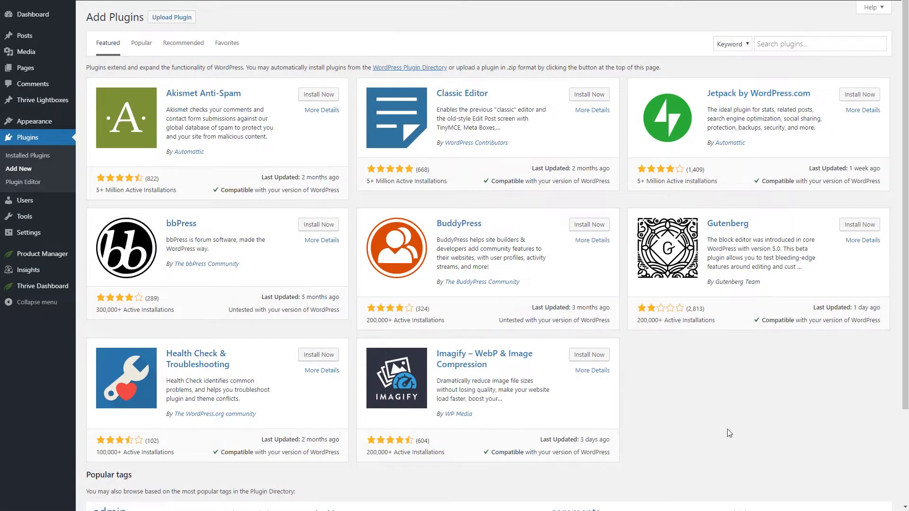
Step: Switch the plugin directory to the Popular list, led by Contact Form 7 and Yoast SEO
left_click(141, 42)
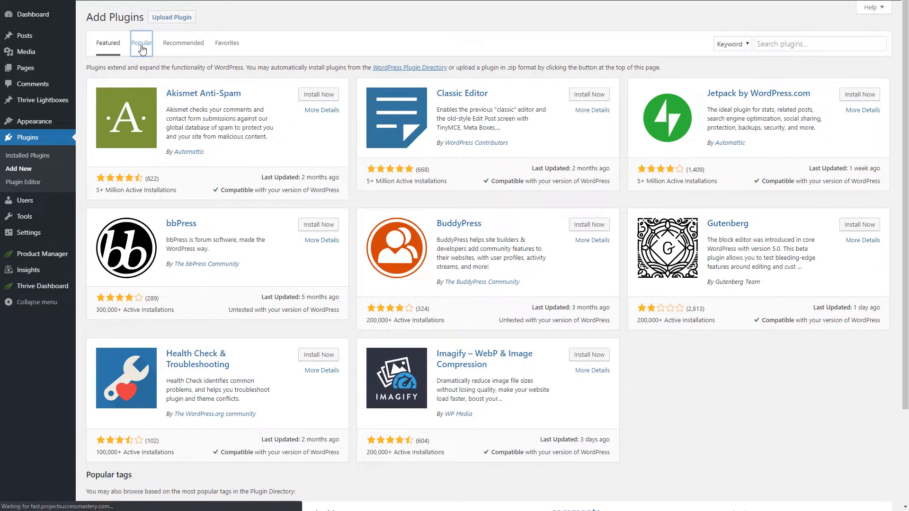
left_click(140, 42)
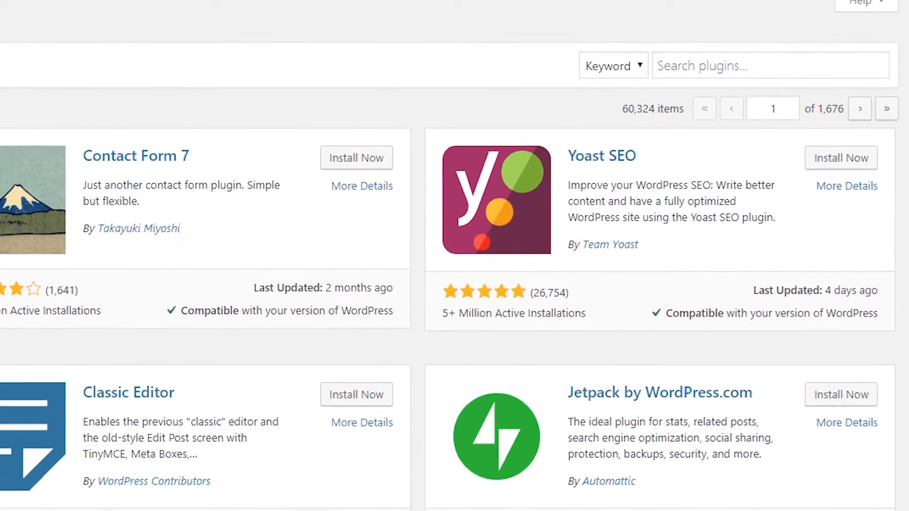
Step: Search the plugin directory for 'yoast s' and install Yoast SEO
left_click(770, 64)
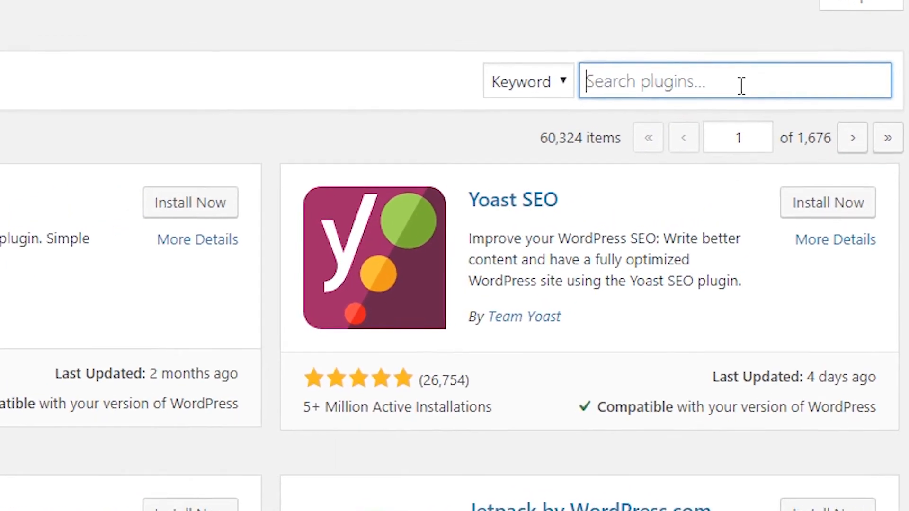
type("yoast seo")
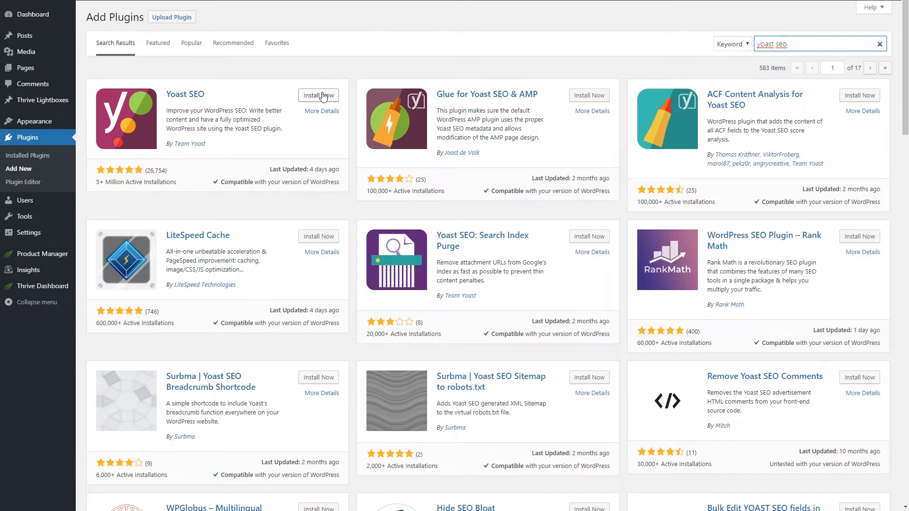
left_click(318, 95)
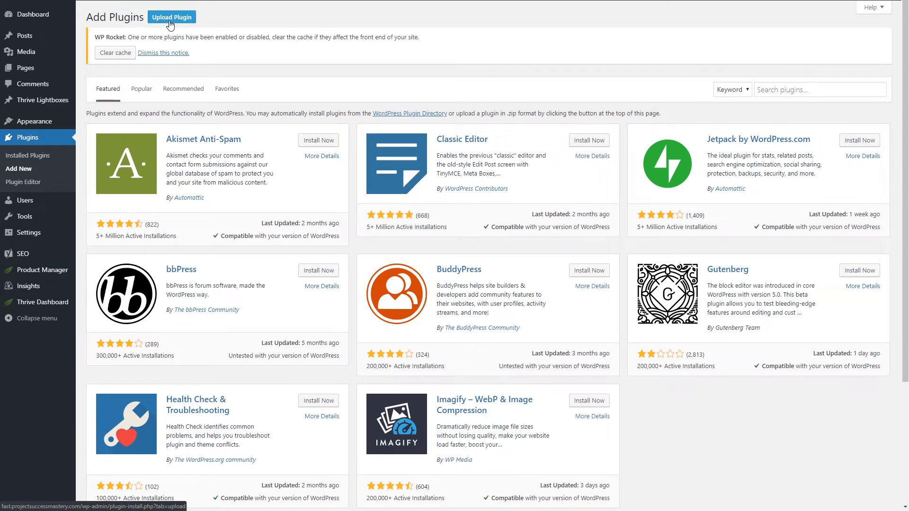
Step: Upload gravityforms-1-8.zip as a plugin, install it, and activate Gravity Forms
left_click(171, 16)
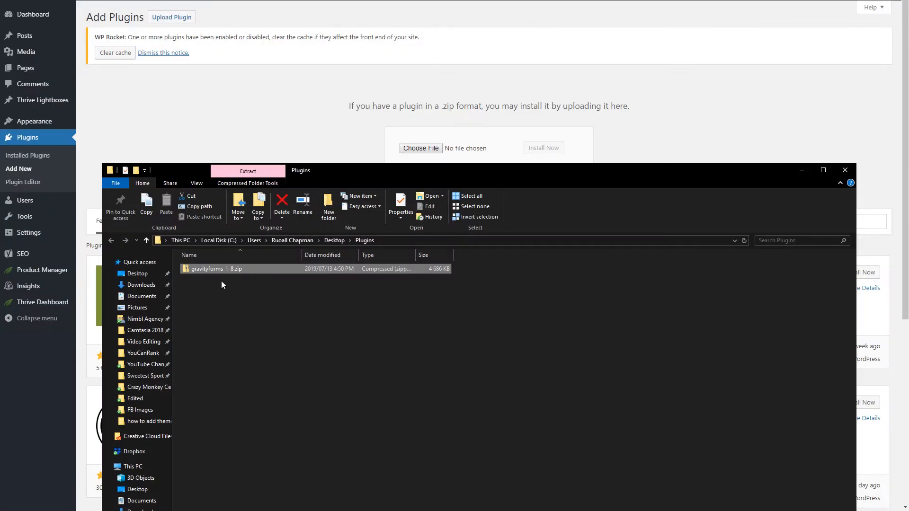
left_click_drag(217, 268, 417, 133)
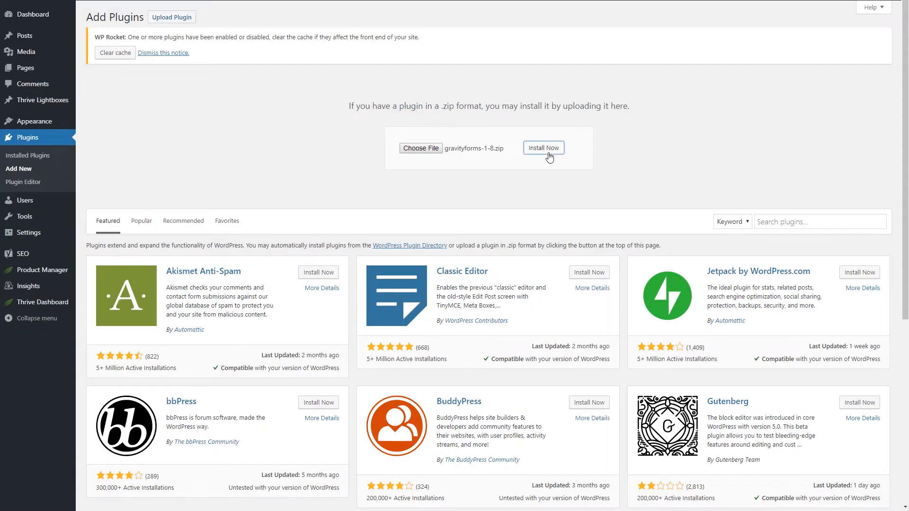
left_click(542, 147)
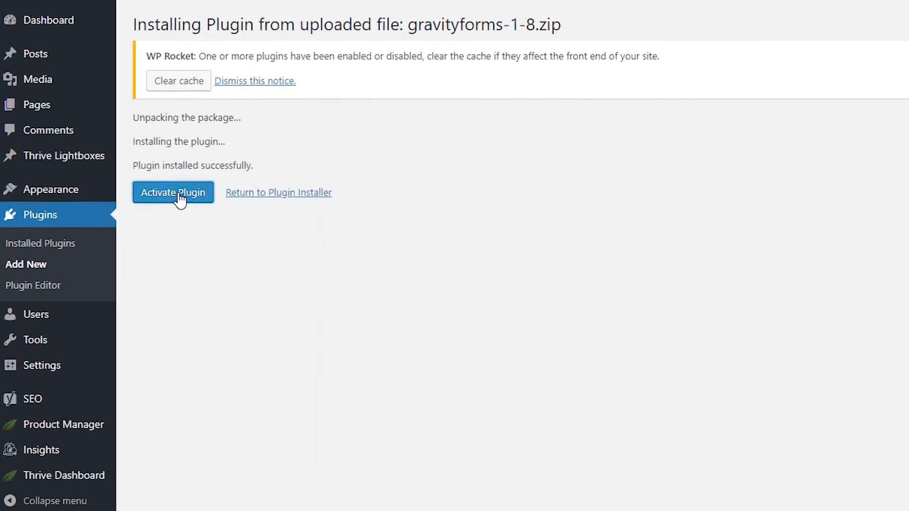
left_click(173, 193)
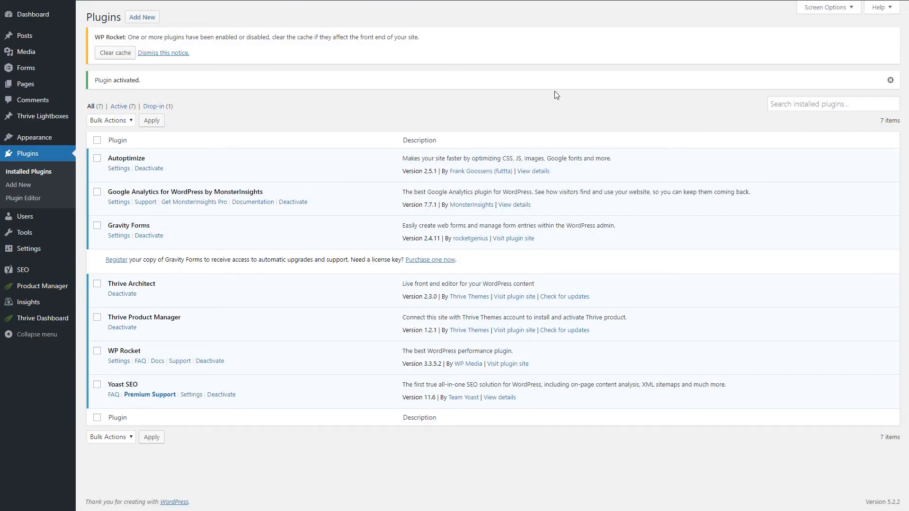